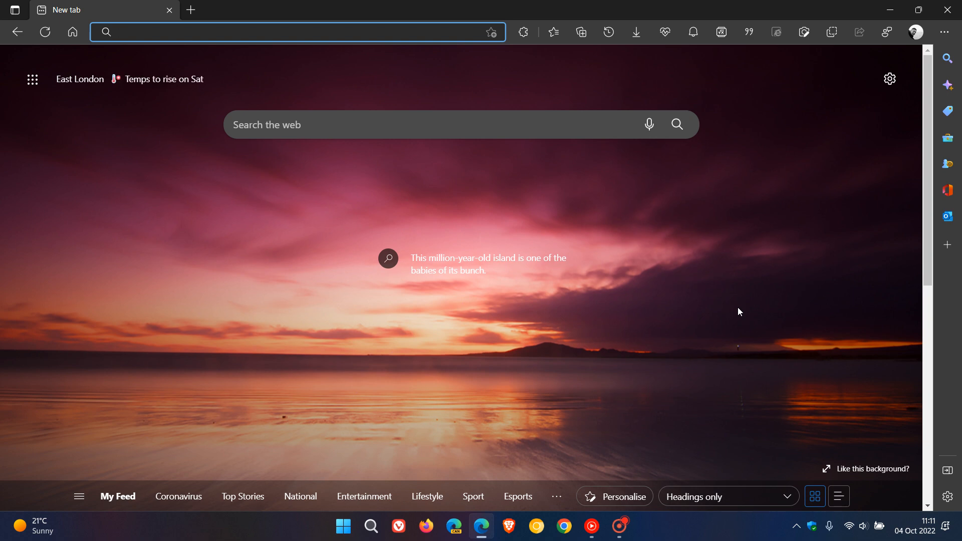
{"action": "mouse_move", "coordinate": [742, 344]}
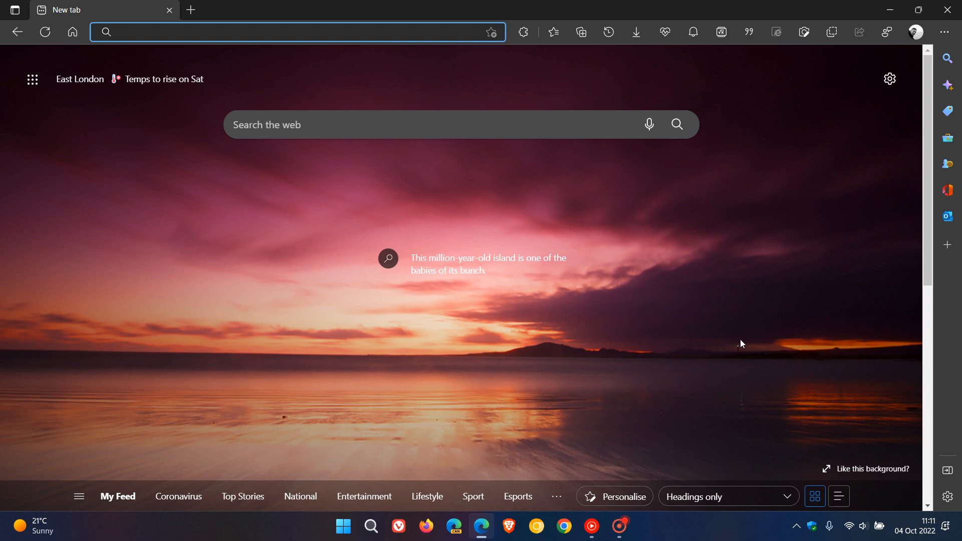
{"action": "mouse_move", "coordinate": [751, 339]}
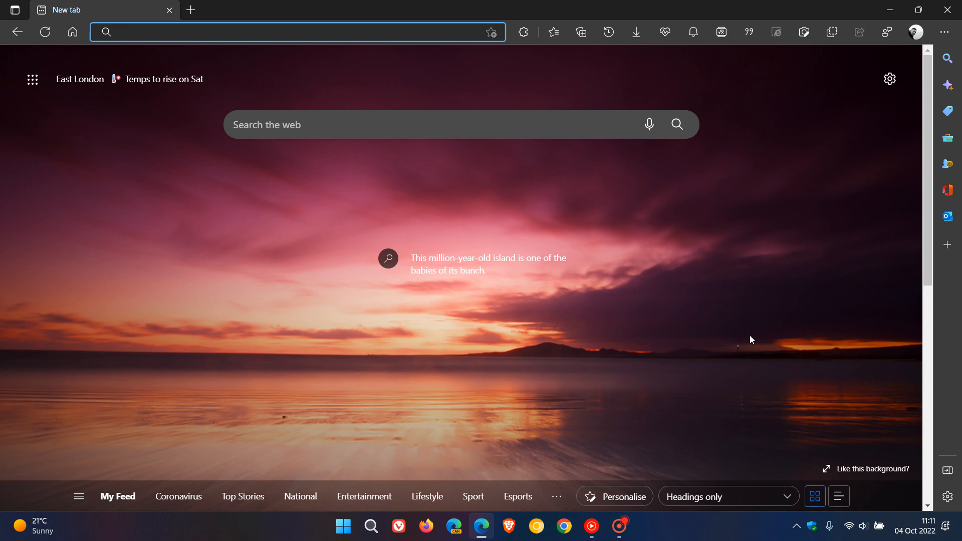
{"action": "mouse_move", "coordinate": [878, 398]}
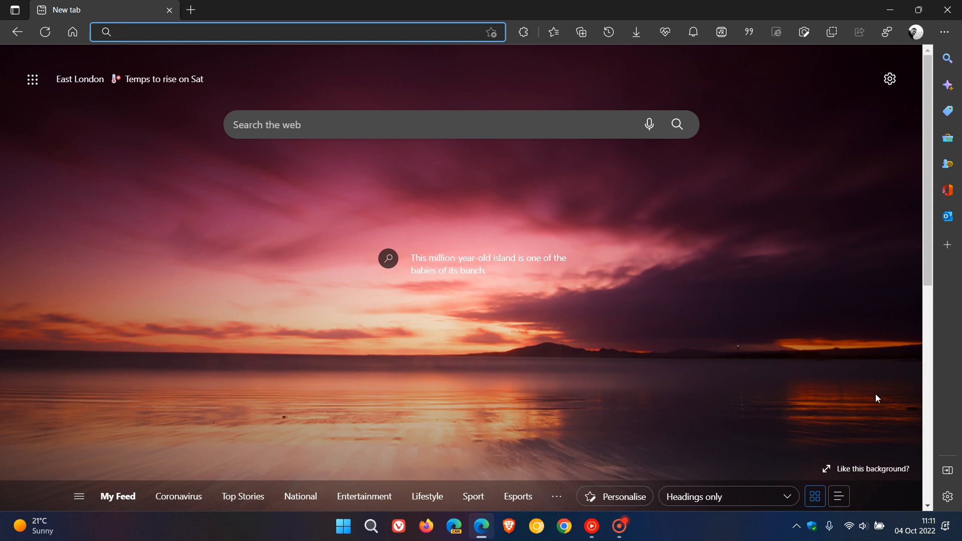
{"action": "mouse_move", "coordinate": [918, 526]}
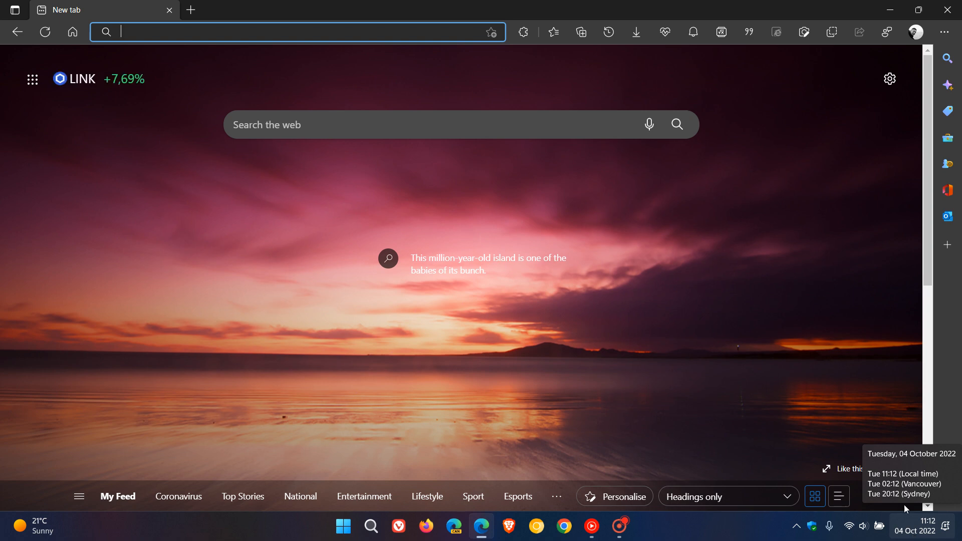
{"action": "mouse_move", "coordinate": [735, 252]}
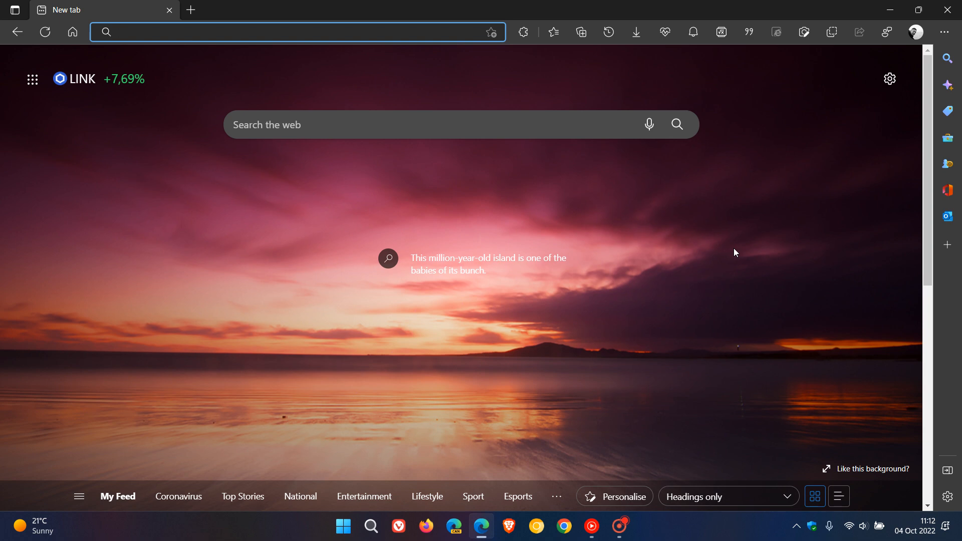
{"action": "mouse_move", "coordinate": [771, 253]}
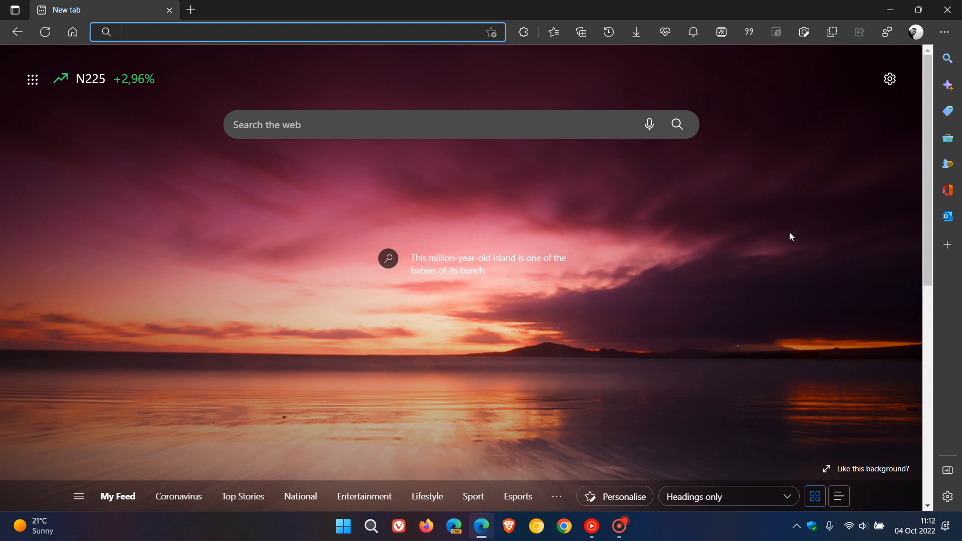
{"action": "mouse_move", "coordinate": [795, 234]}
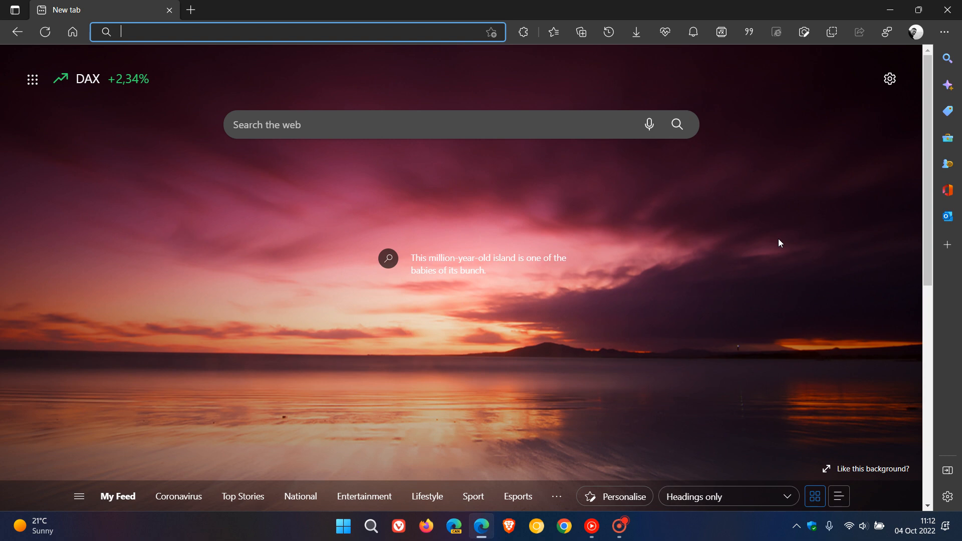
{"action": "mouse_move", "coordinate": [753, 264]}
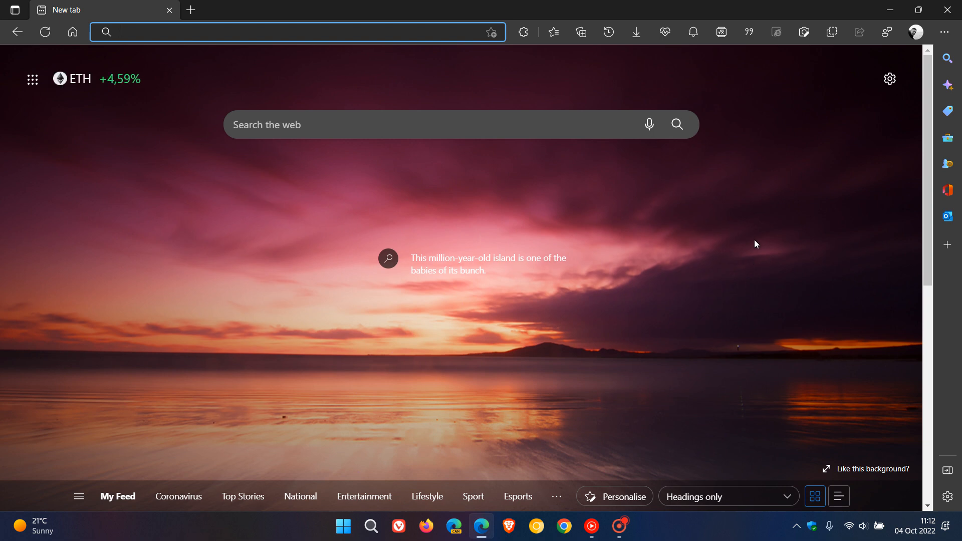
{"action": "mouse_move", "coordinate": [755, 240]}
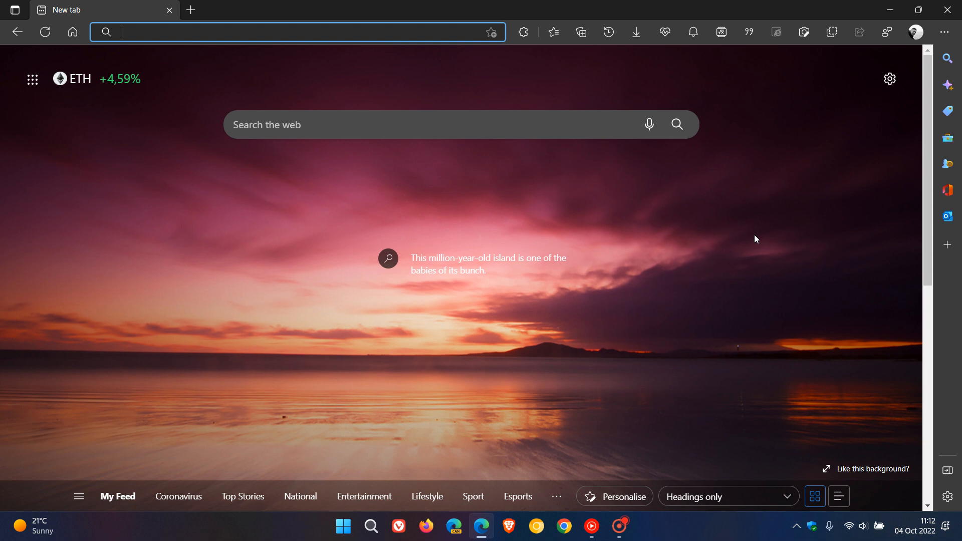
{"action": "mouse_move", "coordinate": [760, 251]}
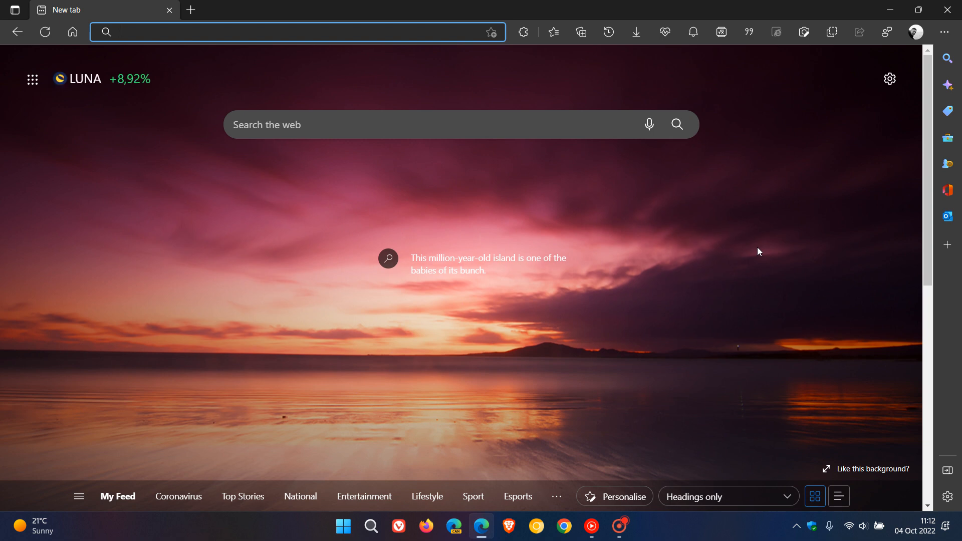
{"action": "mouse_move", "coordinate": [727, 302]}
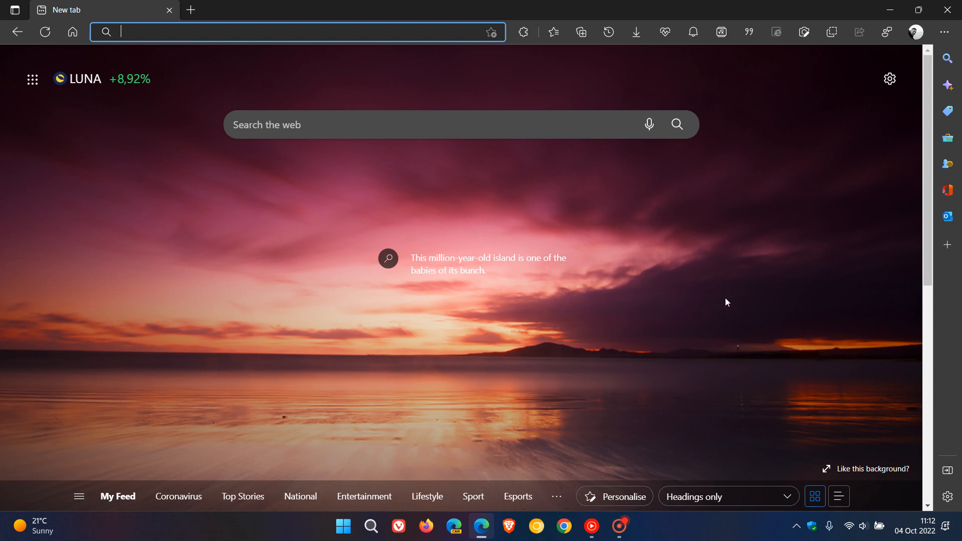
{"action": "mouse_move", "coordinate": [749, 263]}
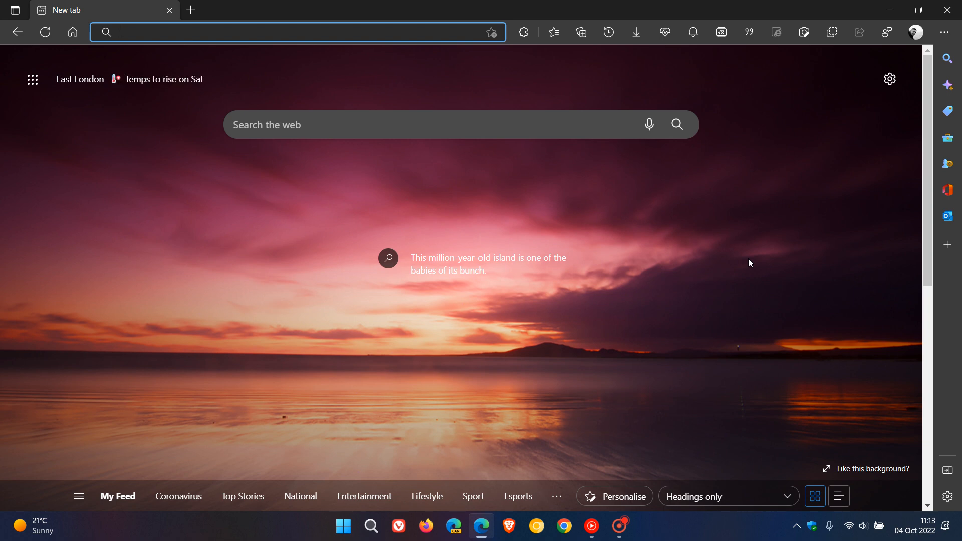
{"action": "mouse_move", "coordinate": [723, 224]}
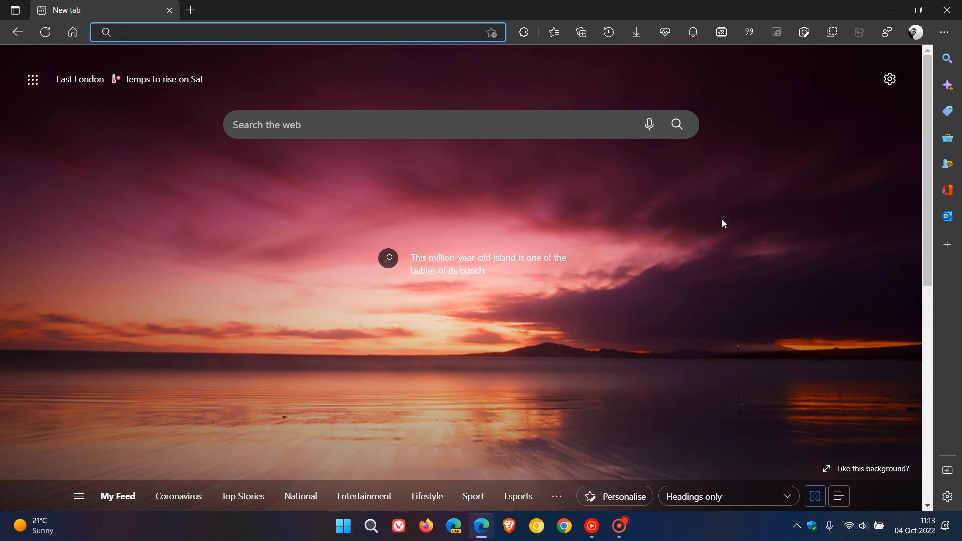
{"action": "mouse_move", "coordinate": [345, 38]}
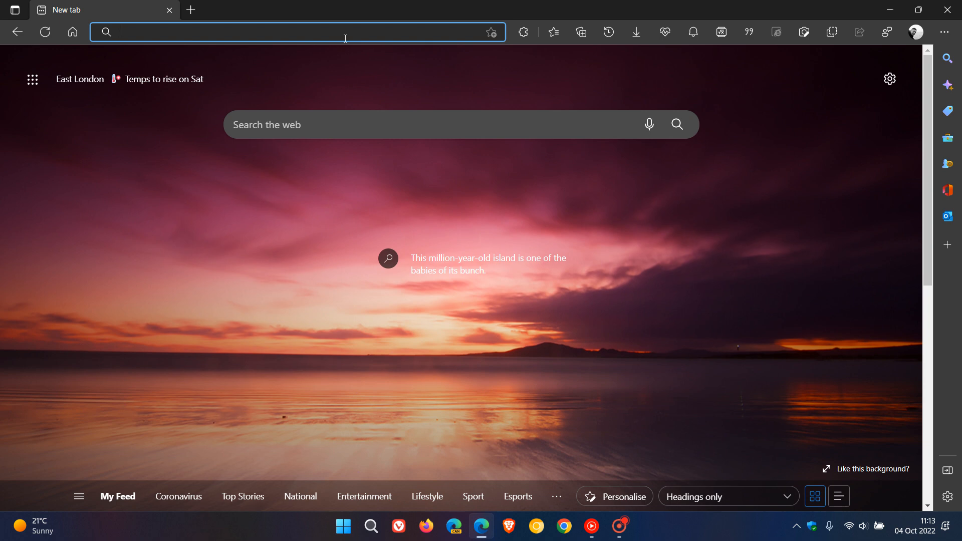
{"action": "mouse_move", "coordinate": [380, 44]}
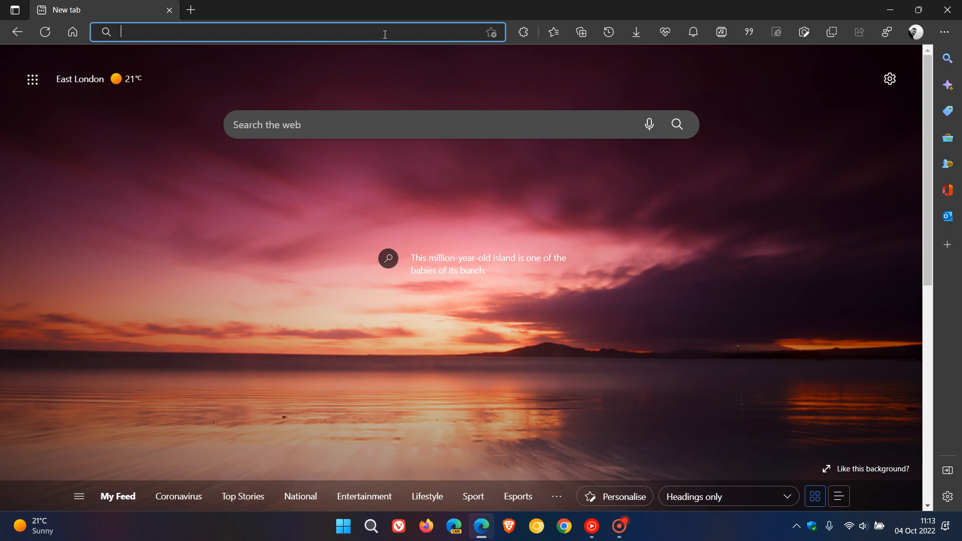
{"action": "mouse_move", "coordinate": [743, 273]}
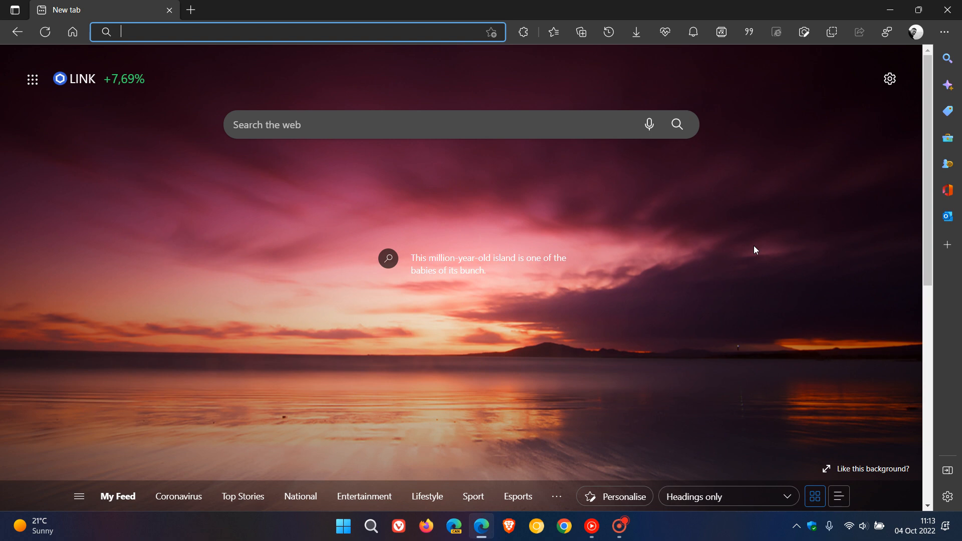
{"action": "mouse_move", "coordinate": [946, 32]}
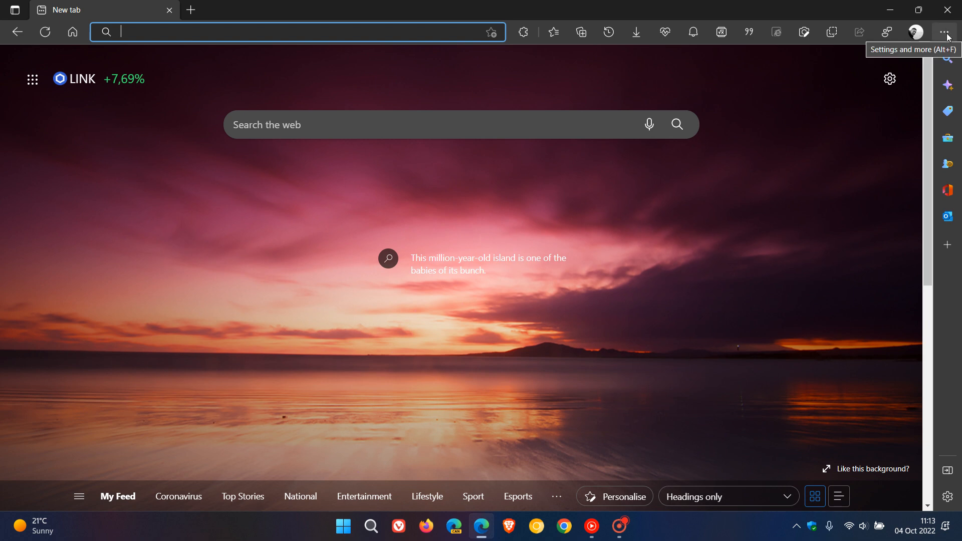
Reach Help and feedback in the Edge menu to view version 106.0.1370.34's update status.
{"action": "left_click", "coordinate": [946, 32]}
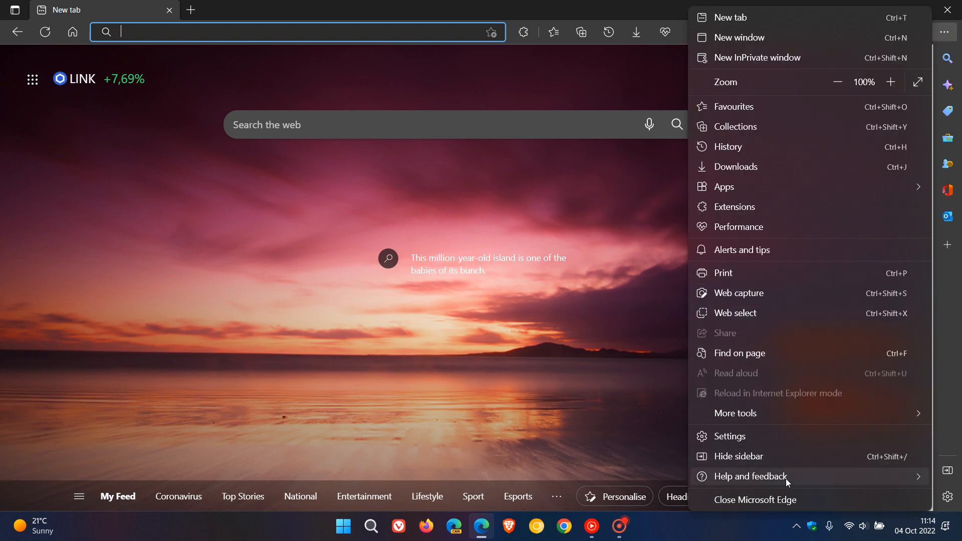
{"action": "left_click", "coordinate": [748, 476]}
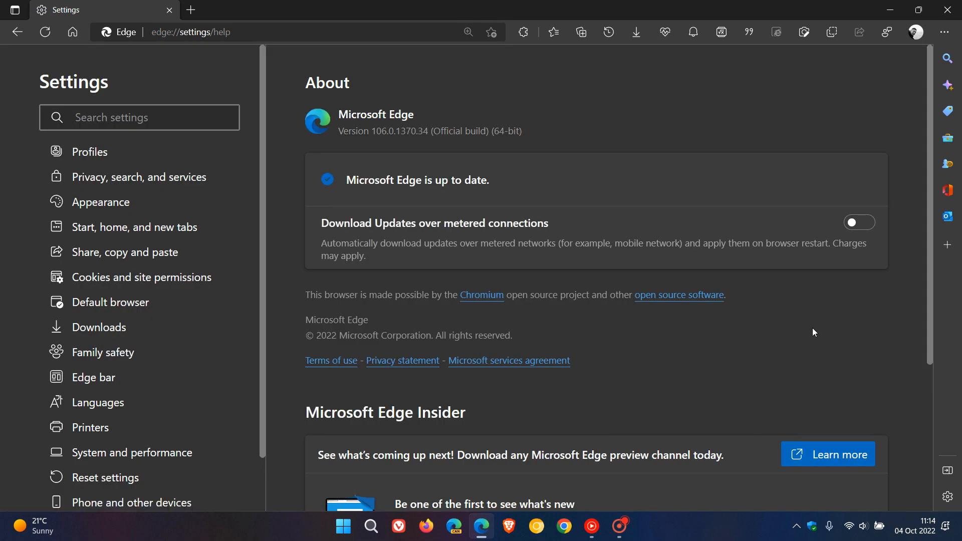
{"action": "left_click", "coordinate": [139, 118]}
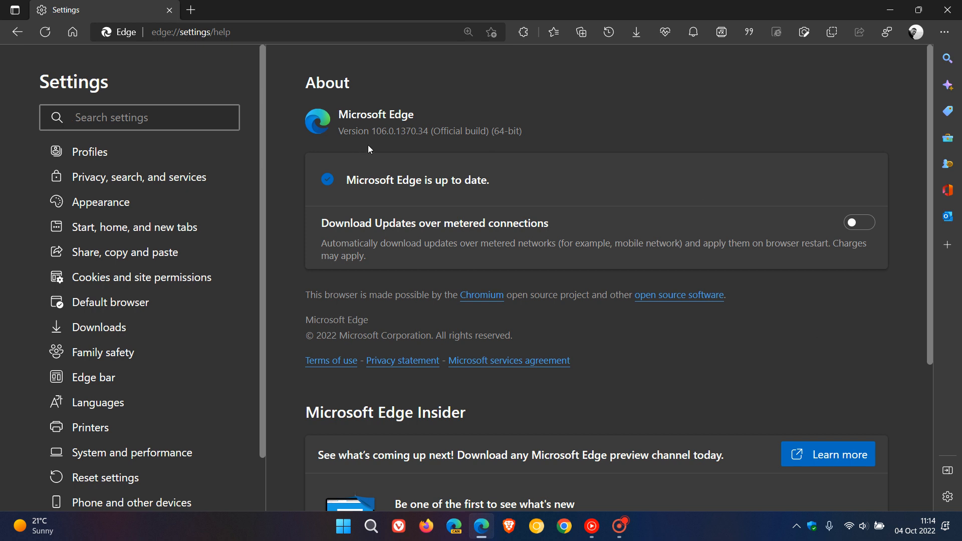
{"action": "mouse_move", "coordinate": [408, 148]}
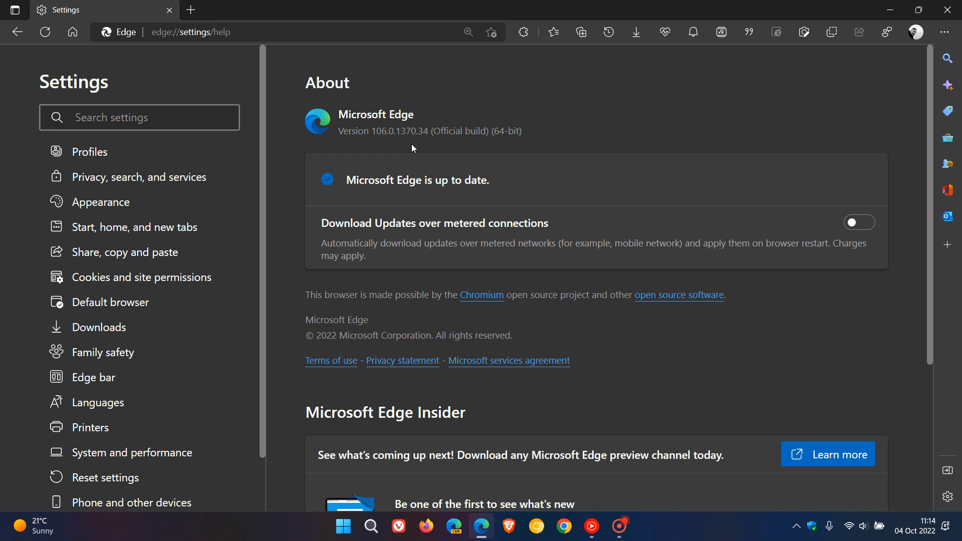
{"action": "mouse_move", "coordinate": [683, 90]}
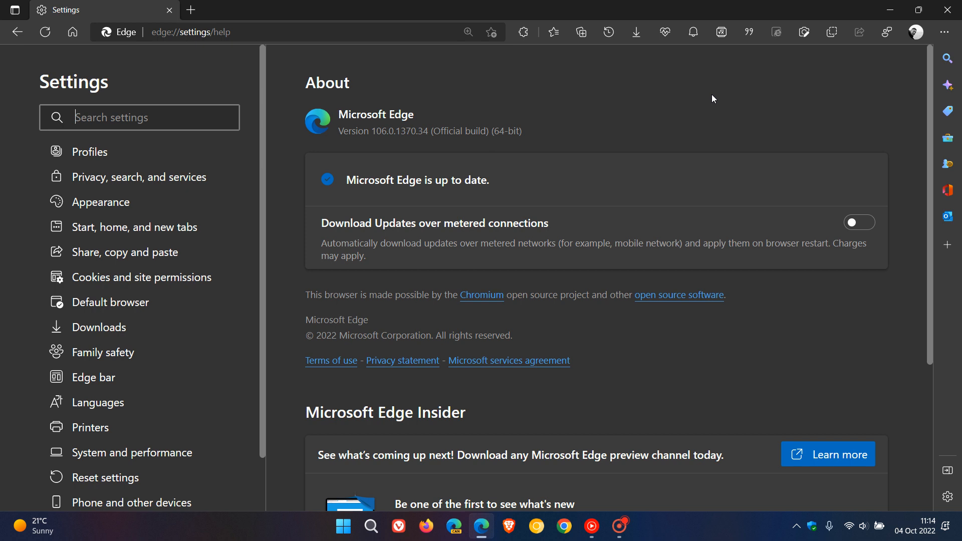
{"action": "mouse_move", "coordinate": [712, 93]}
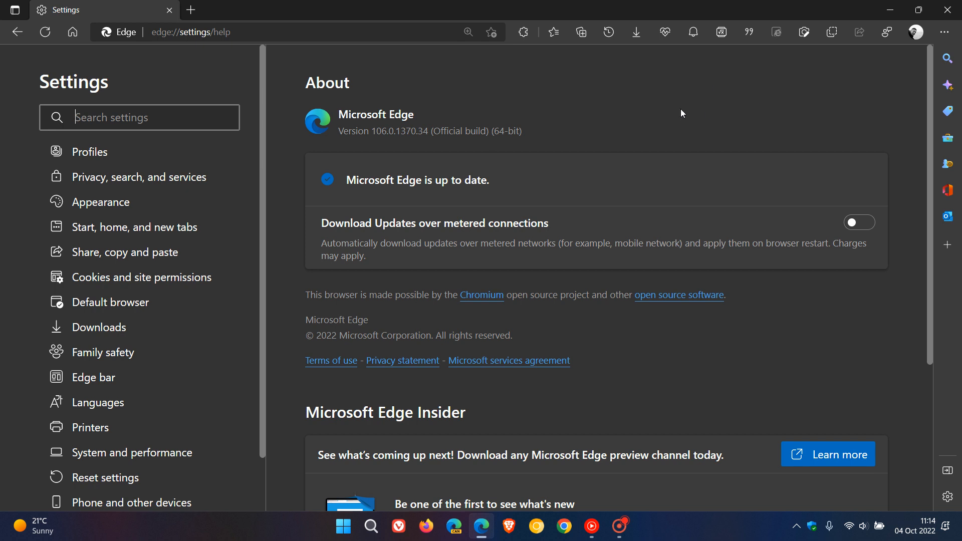
{"action": "mouse_move", "coordinate": [713, 103]}
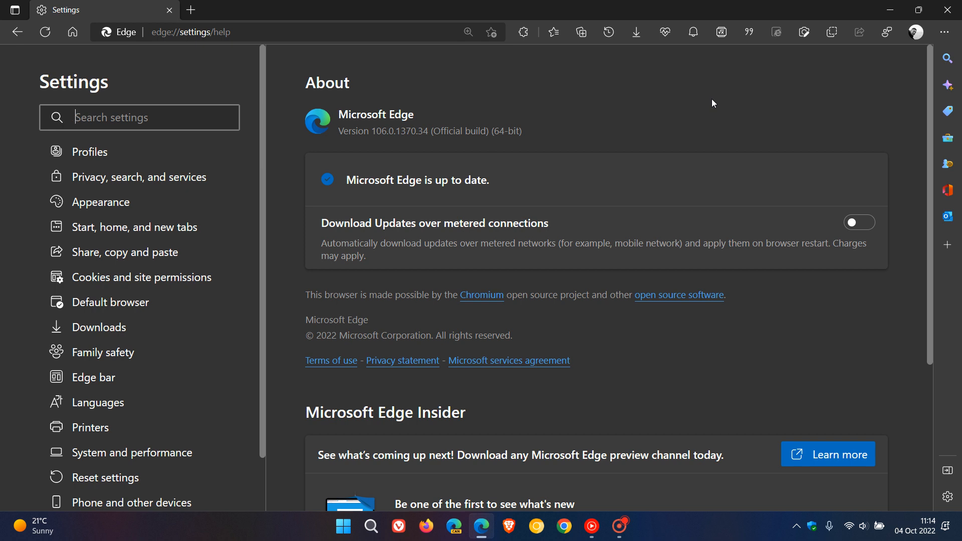
{"action": "mouse_move", "coordinate": [724, 103]}
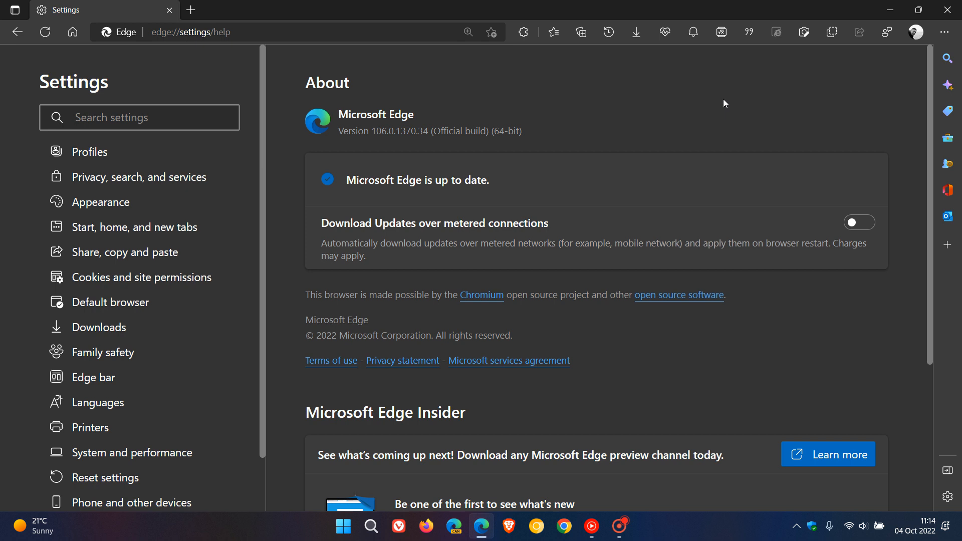
{"action": "mouse_move", "coordinate": [719, 99]}
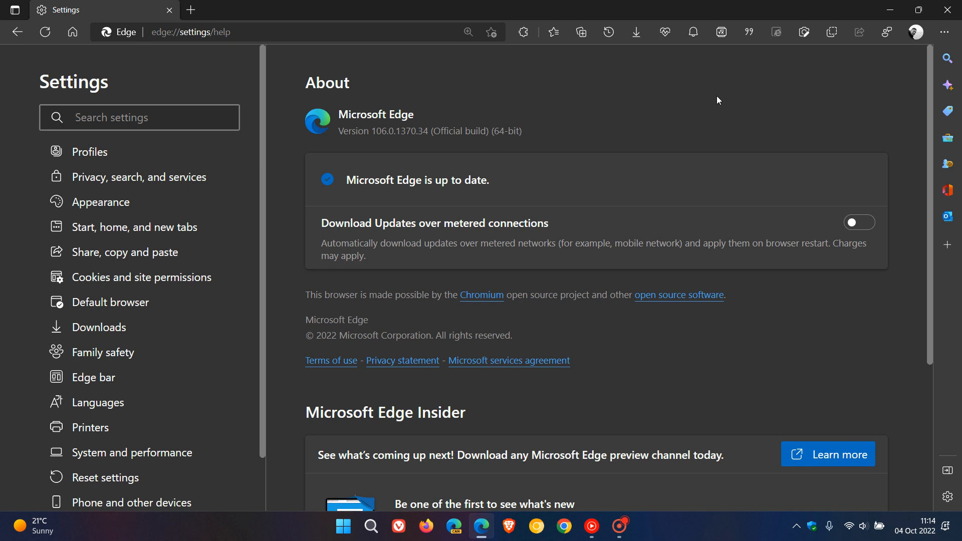
{"action": "mouse_move", "coordinate": [724, 107]}
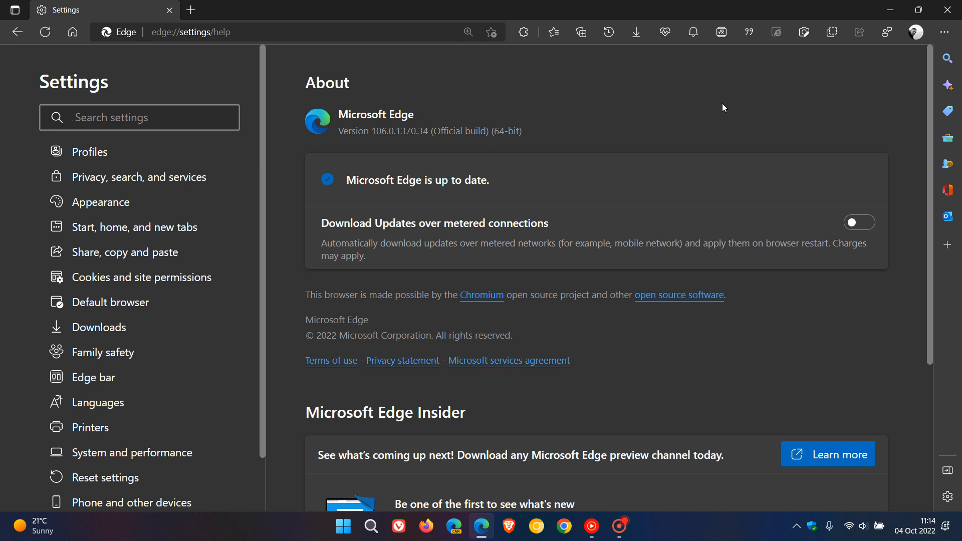
{"action": "mouse_move", "coordinate": [719, 98]}
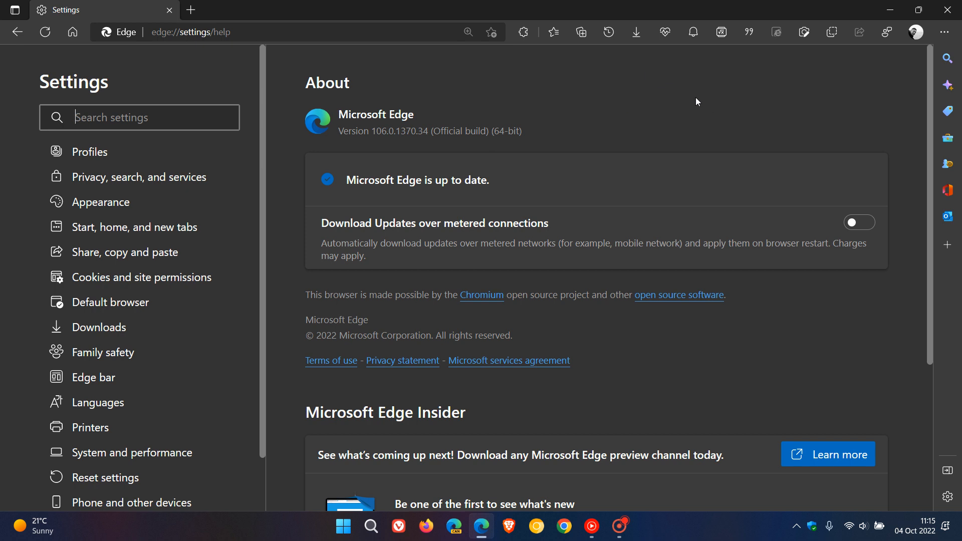
{"action": "mouse_move", "coordinate": [724, 113]}
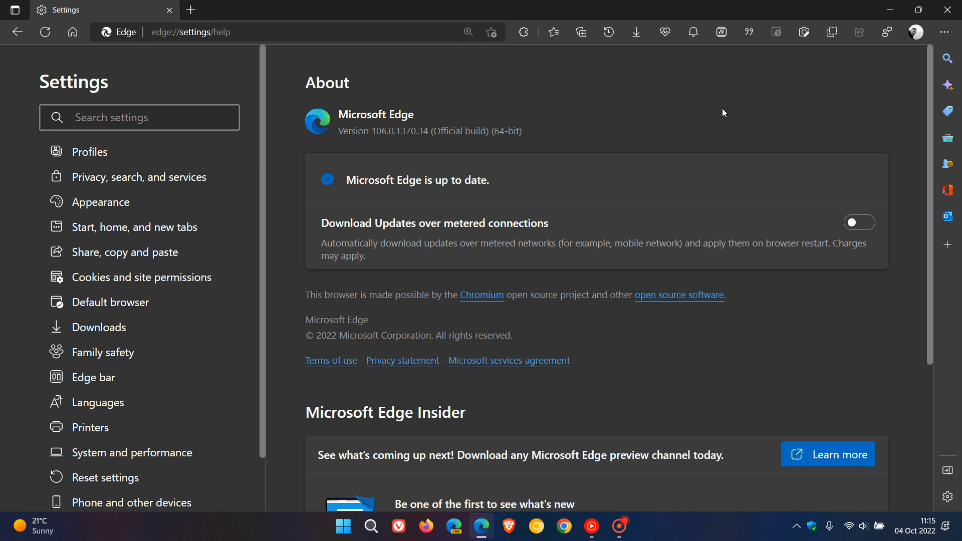
{"action": "mouse_move", "coordinate": [703, 101]}
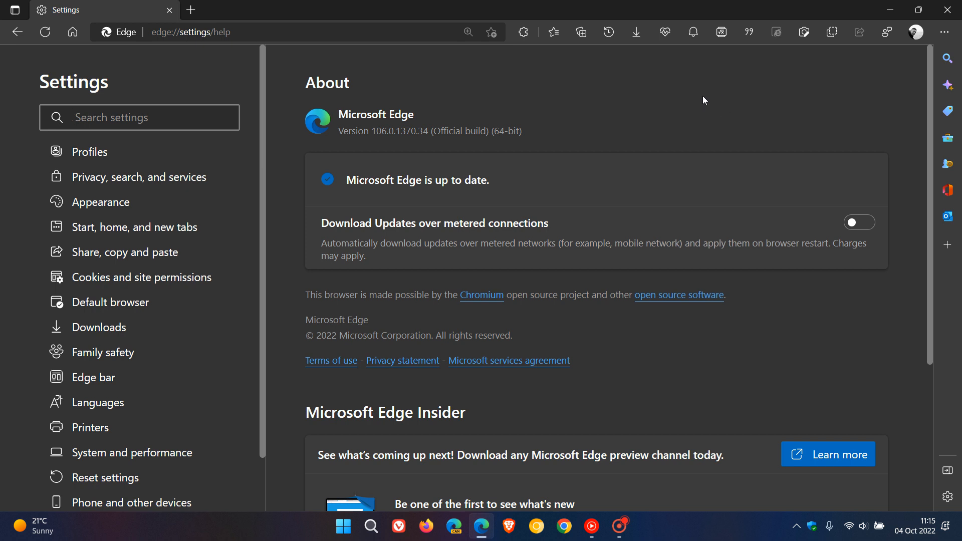
{"action": "mouse_move", "coordinate": [676, 91]}
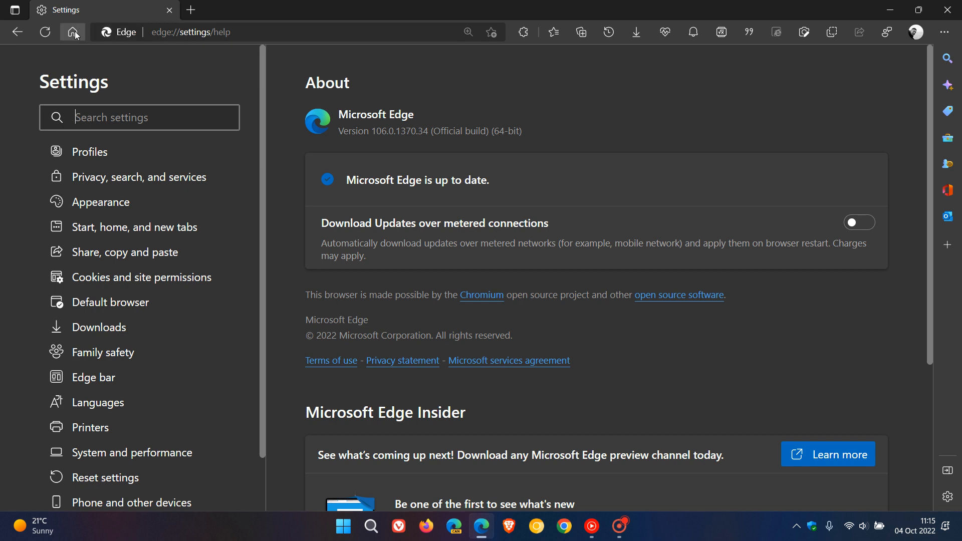
{"action": "left_click", "coordinate": [73, 32]}
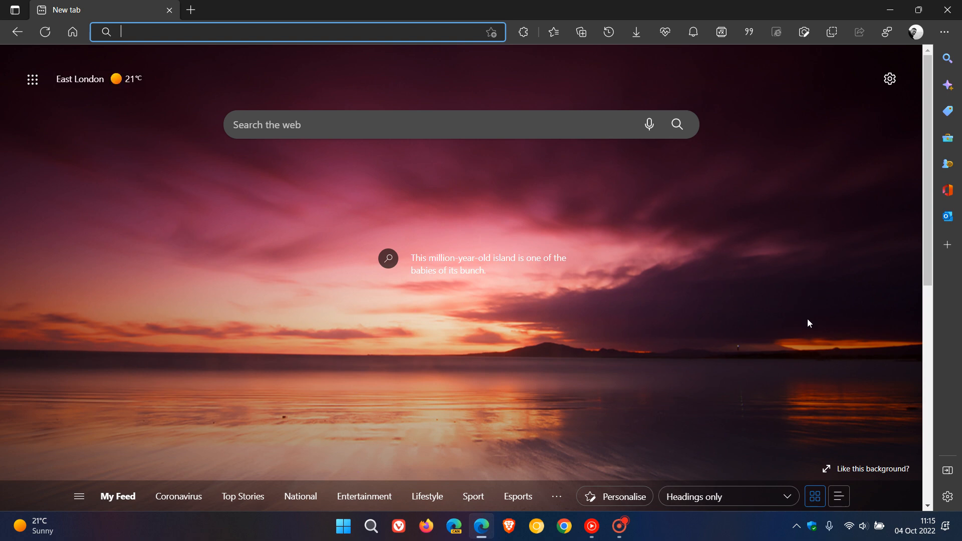
Open and dismiss the taskbar notifications and calendar panel, returning to the new tab page.
{"action": "left_click", "coordinate": [917, 531]}
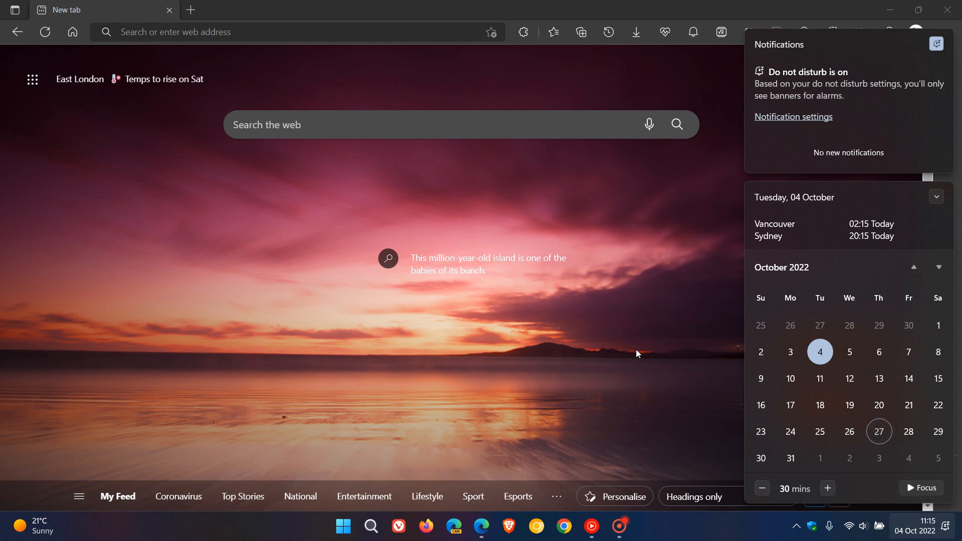
{"action": "left_click", "coordinate": [305, 249]}
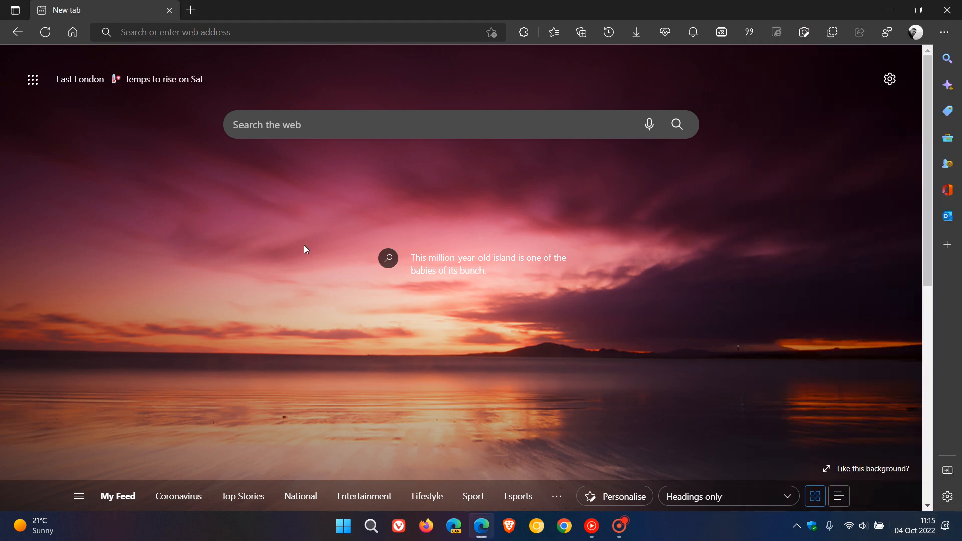
{"action": "mouse_move", "coordinate": [745, 251]}
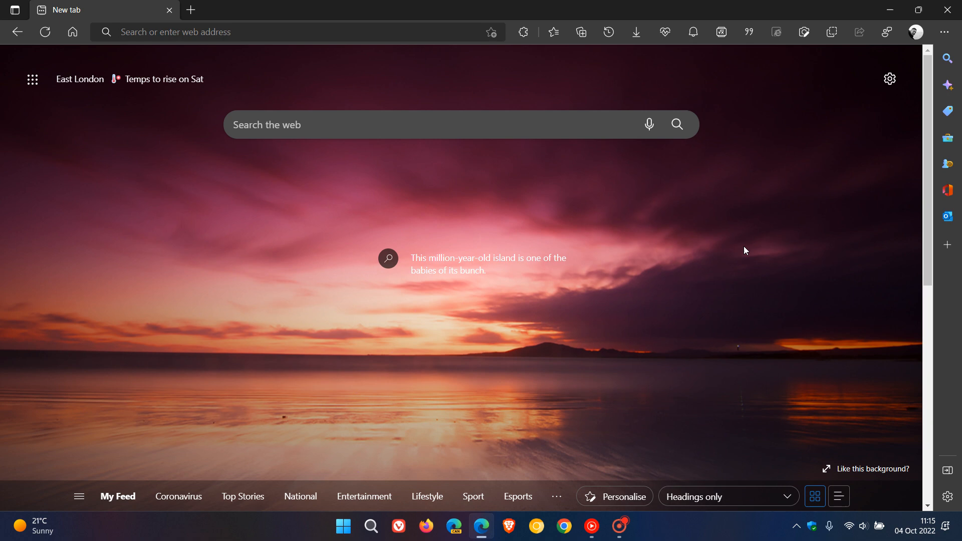
{"action": "mouse_move", "coordinate": [622, 202]}
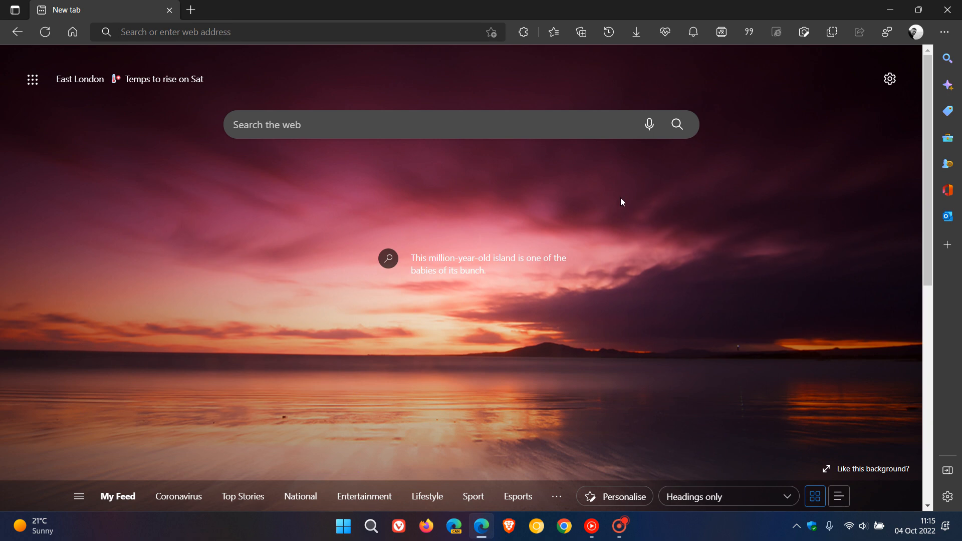